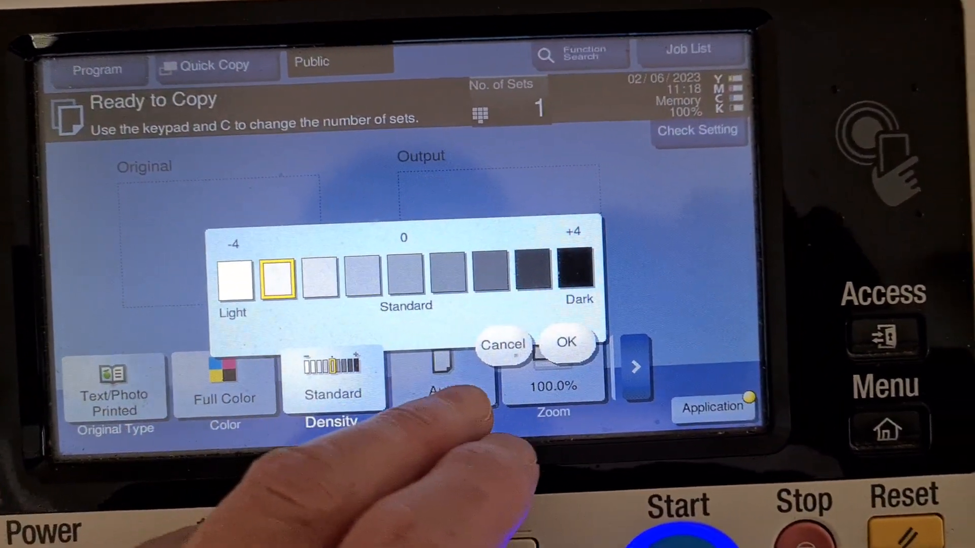
# - Set copy density to -3 and choose A4 paper for the copies
pyautogui.click(564, 342)
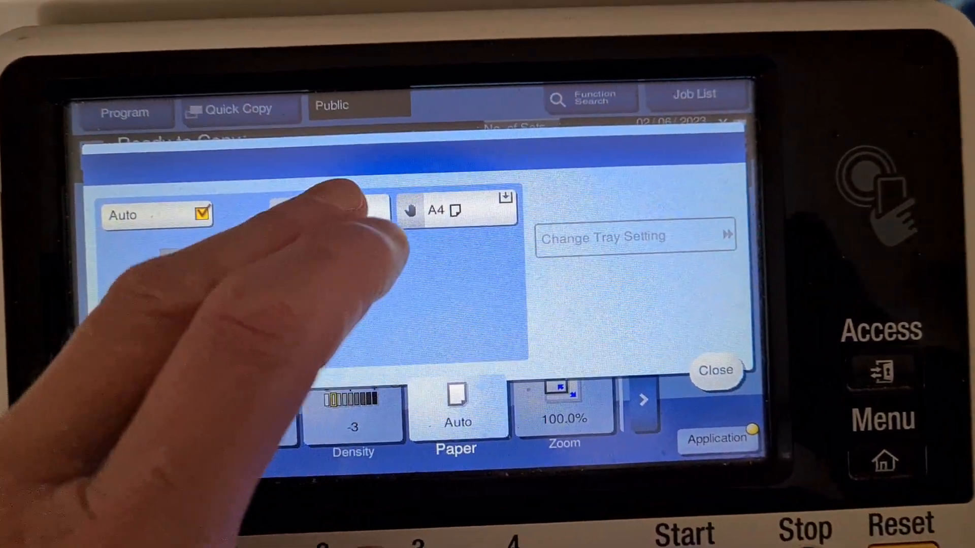
pyautogui.click(563, 417)
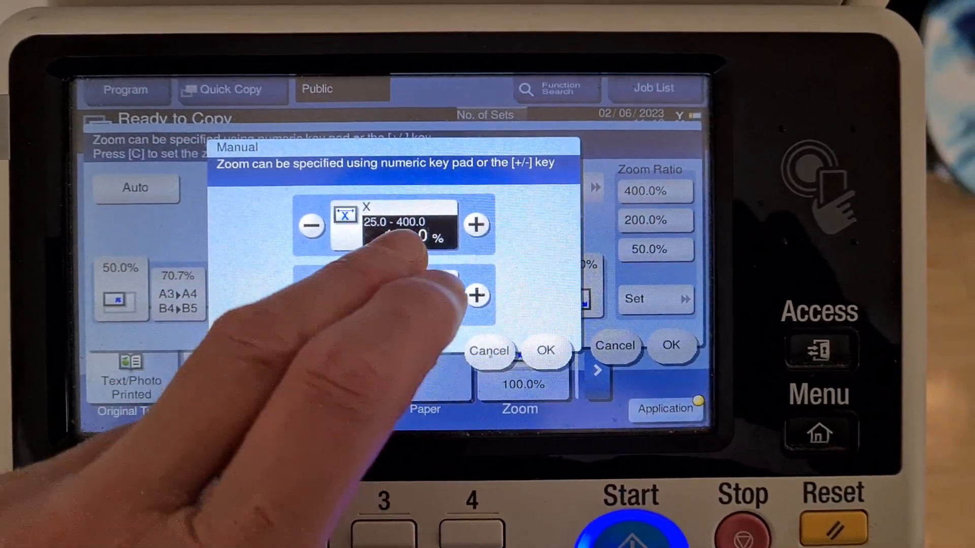
# - Enter a manual zoom ratio of 300% for the horizontal direction
pyautogui.click(392, 223)
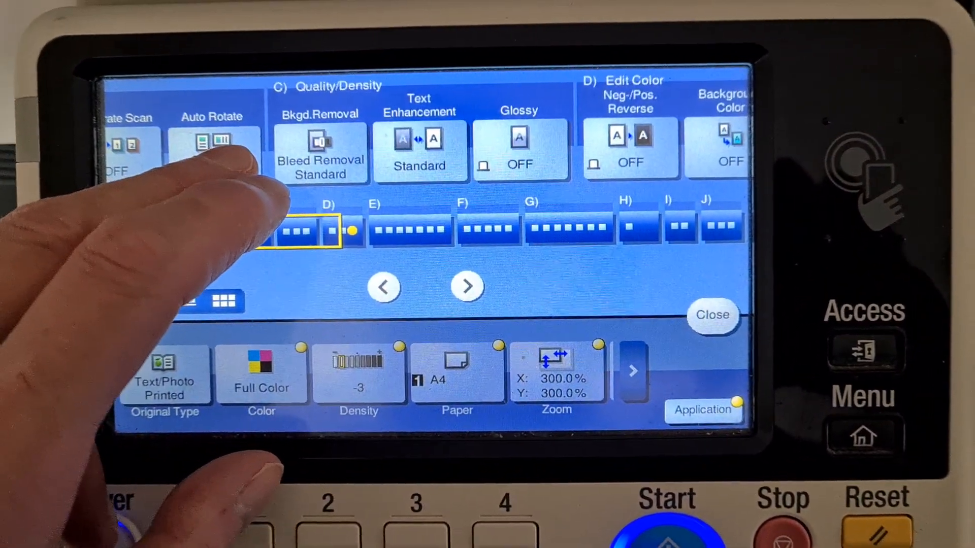
# - Turn on Neg./Pos. Reverse and set the background colour to red
pyautogui.click(467, 286)
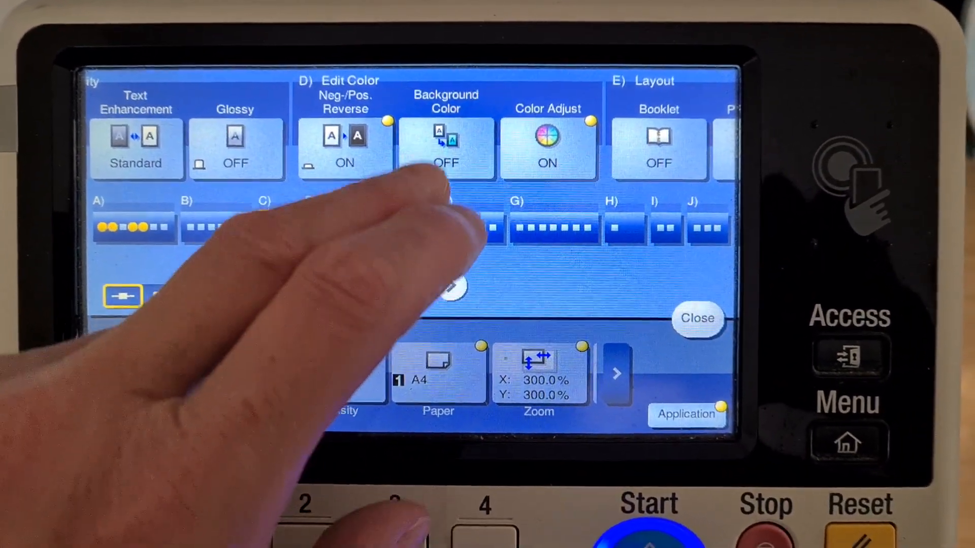
pyautogui.click(445, 147)
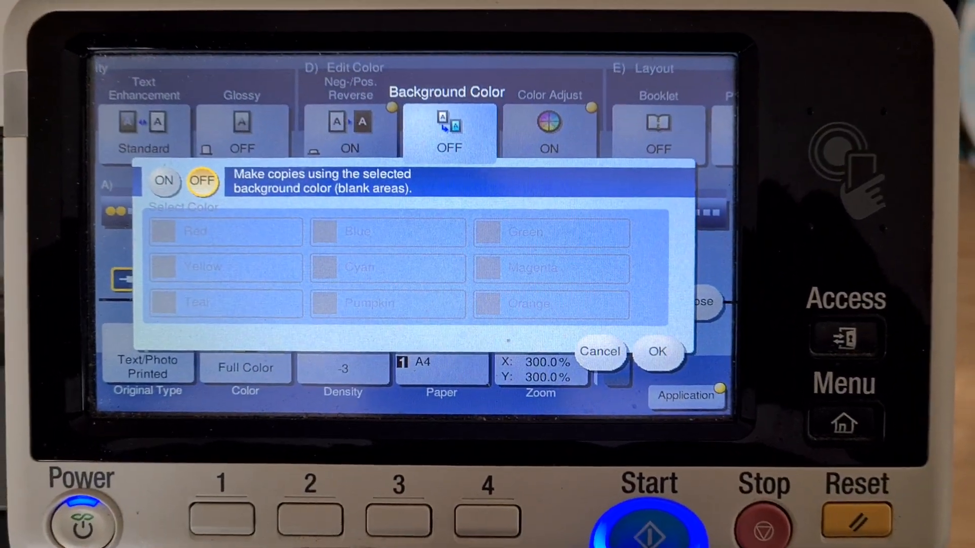
pyautogui.click(164, 181)
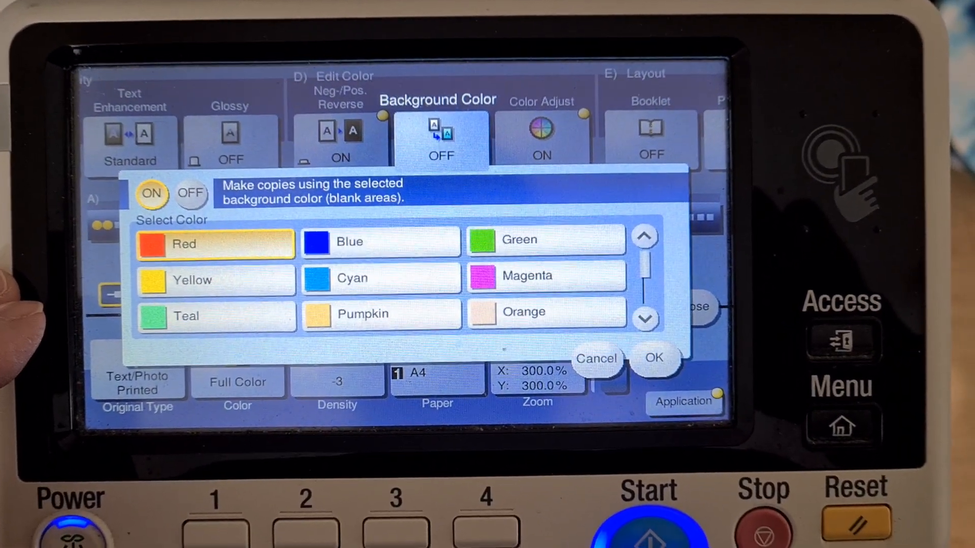
pyautogui.click(358, 270)
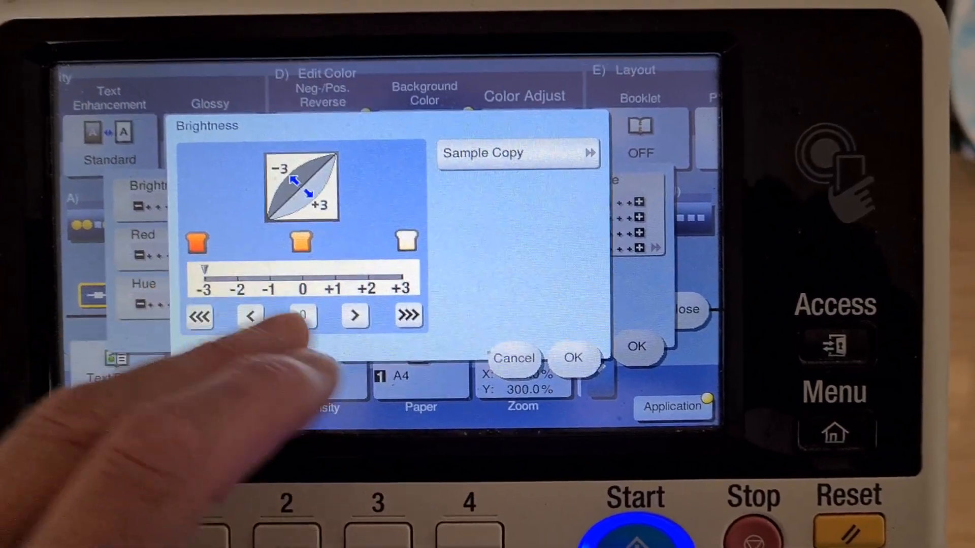
# - Confirm the brightness level in Color Adjust before the red setting
pyautogui.click(144, 245)
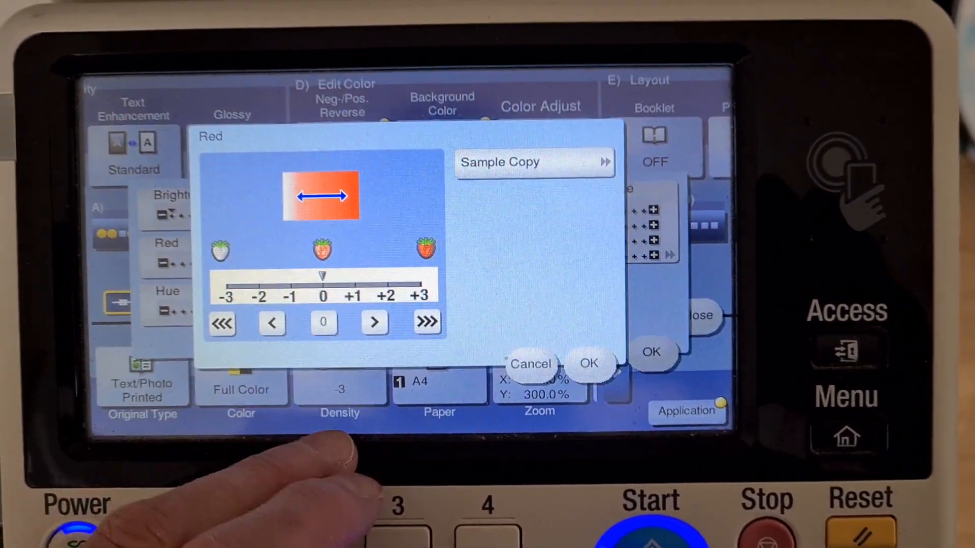